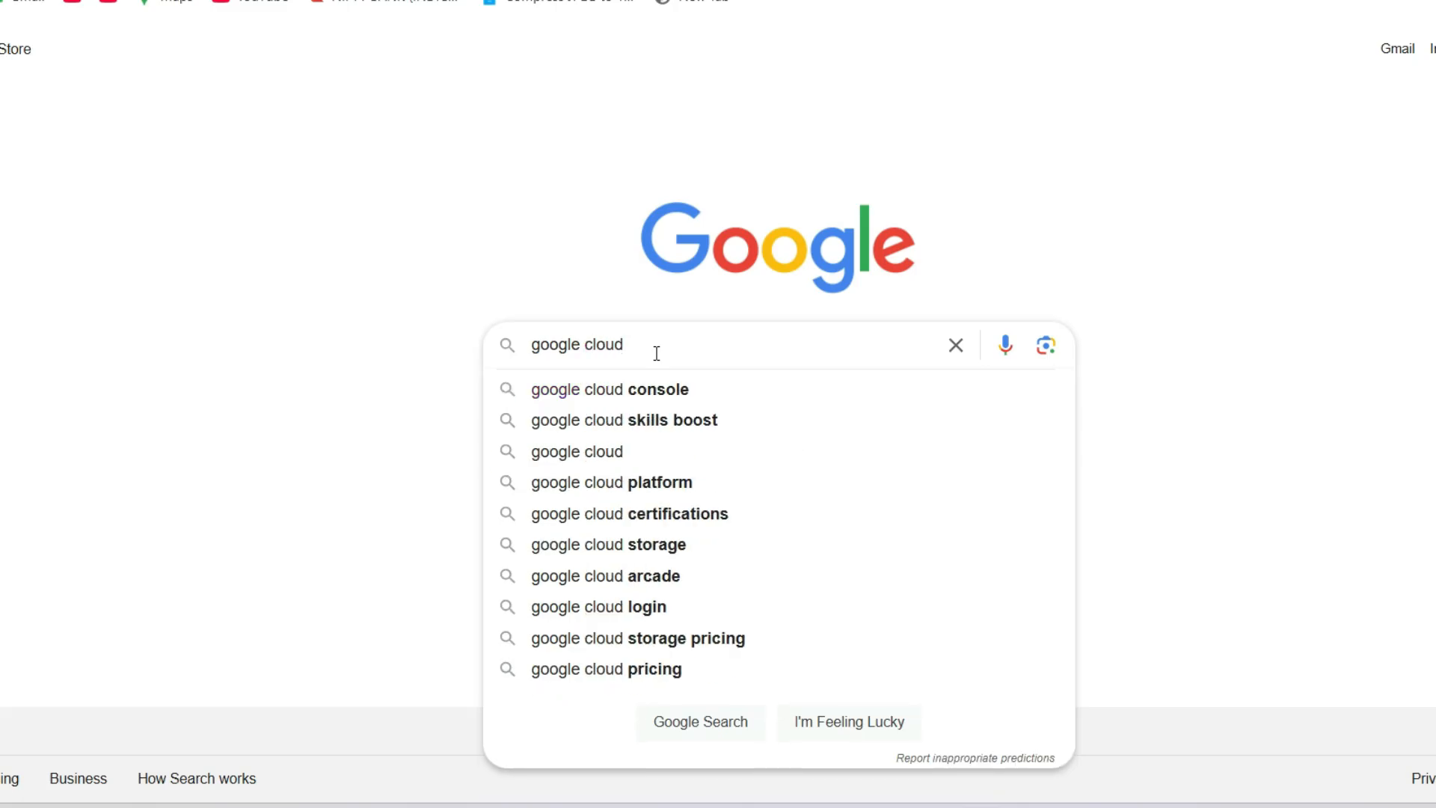
Choose the 'google cloud console' search suggestion to show its results
click(608, 389)
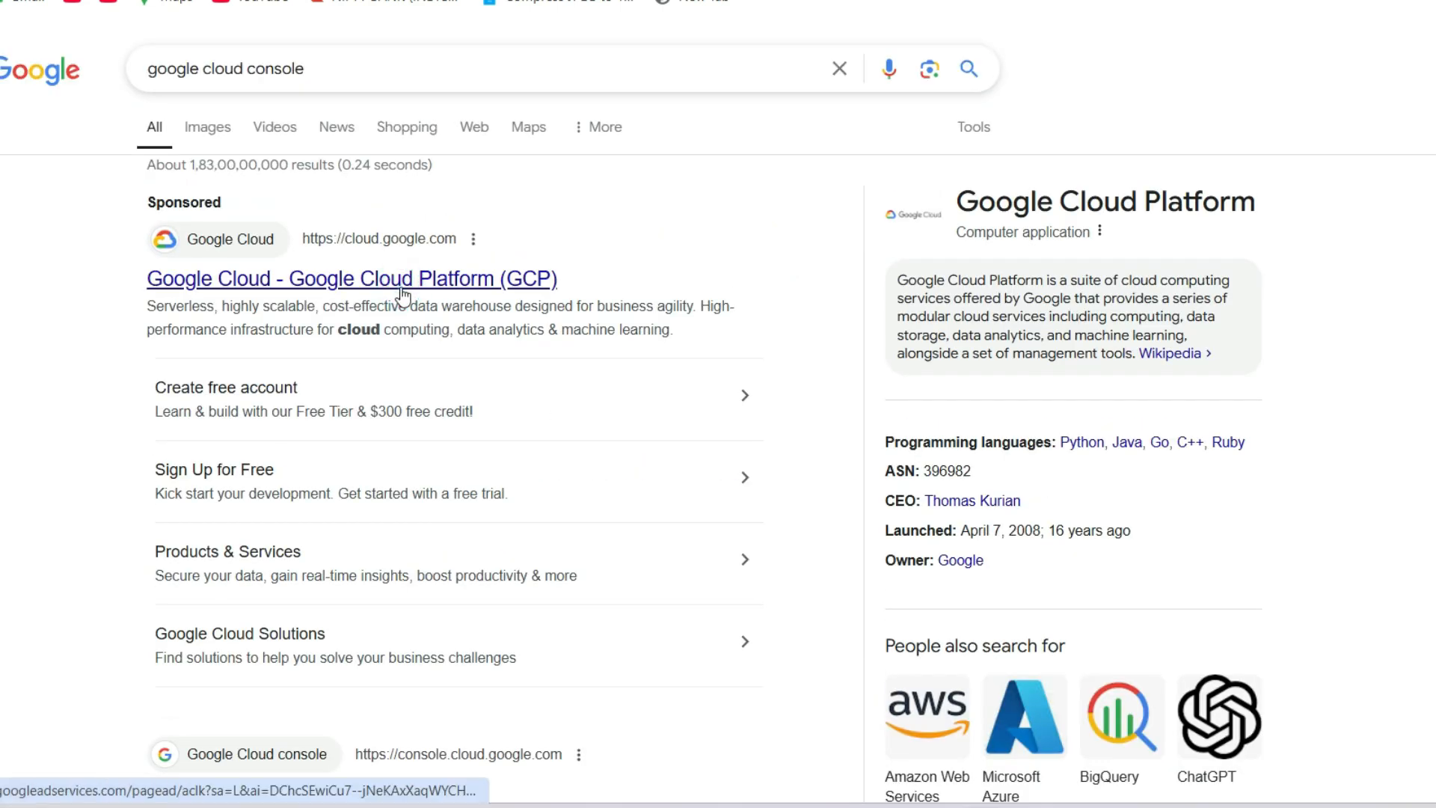
Open the Google Cloud console result to reach the My First Project dashboard
click(351, 278)
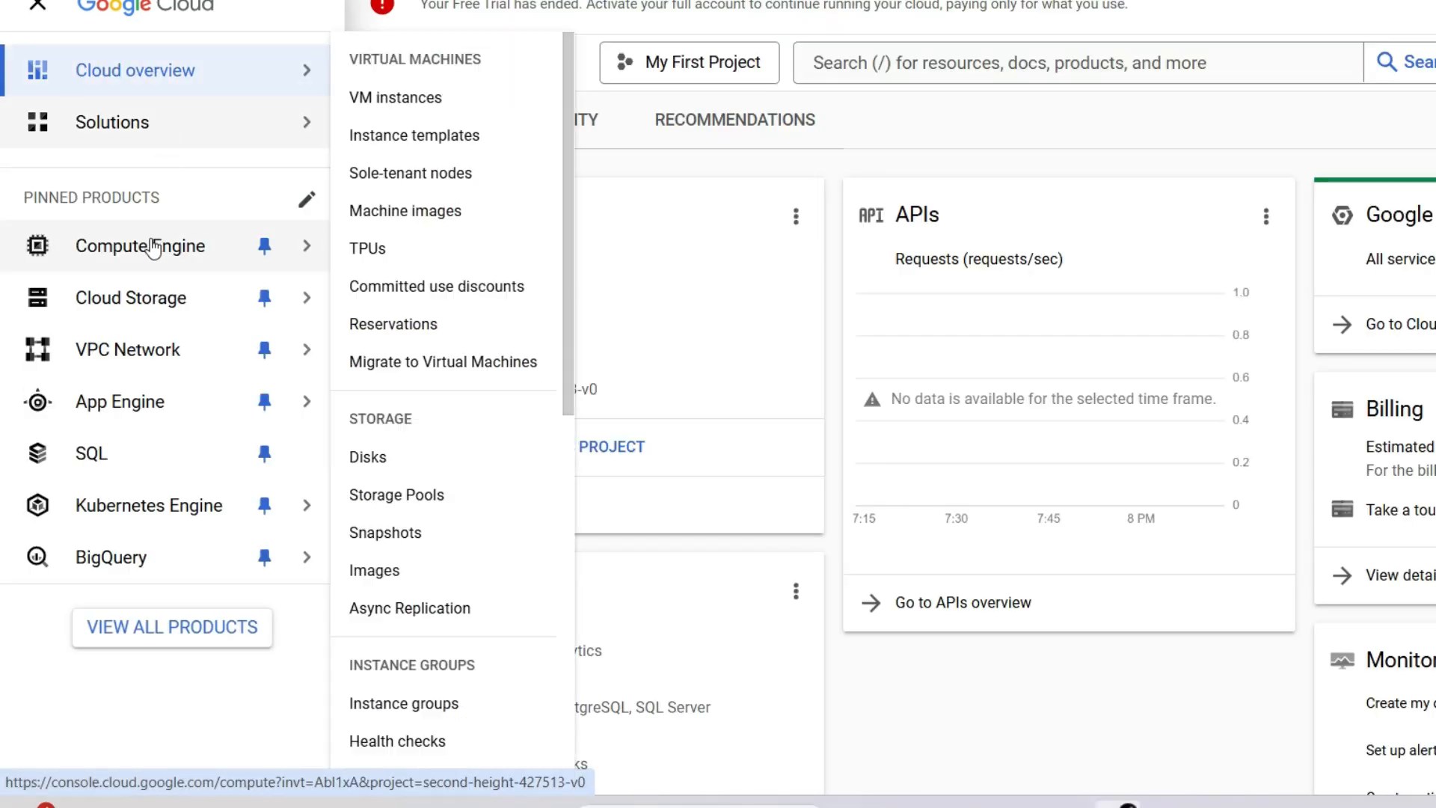
mouse_move(130, 297)
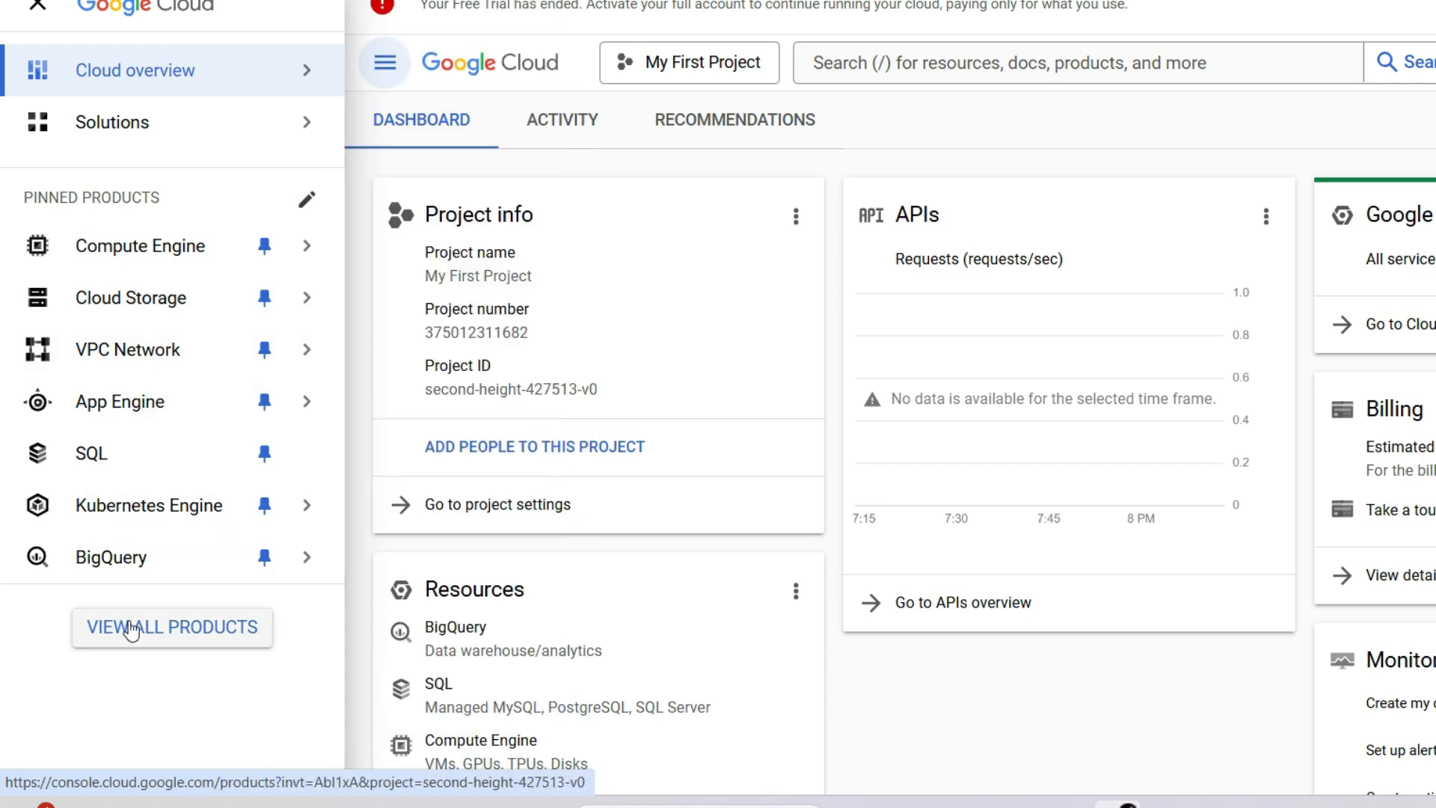
Open View all products, close the navigation menu, and scroll through storage, analytics and databases
click(171, 626)
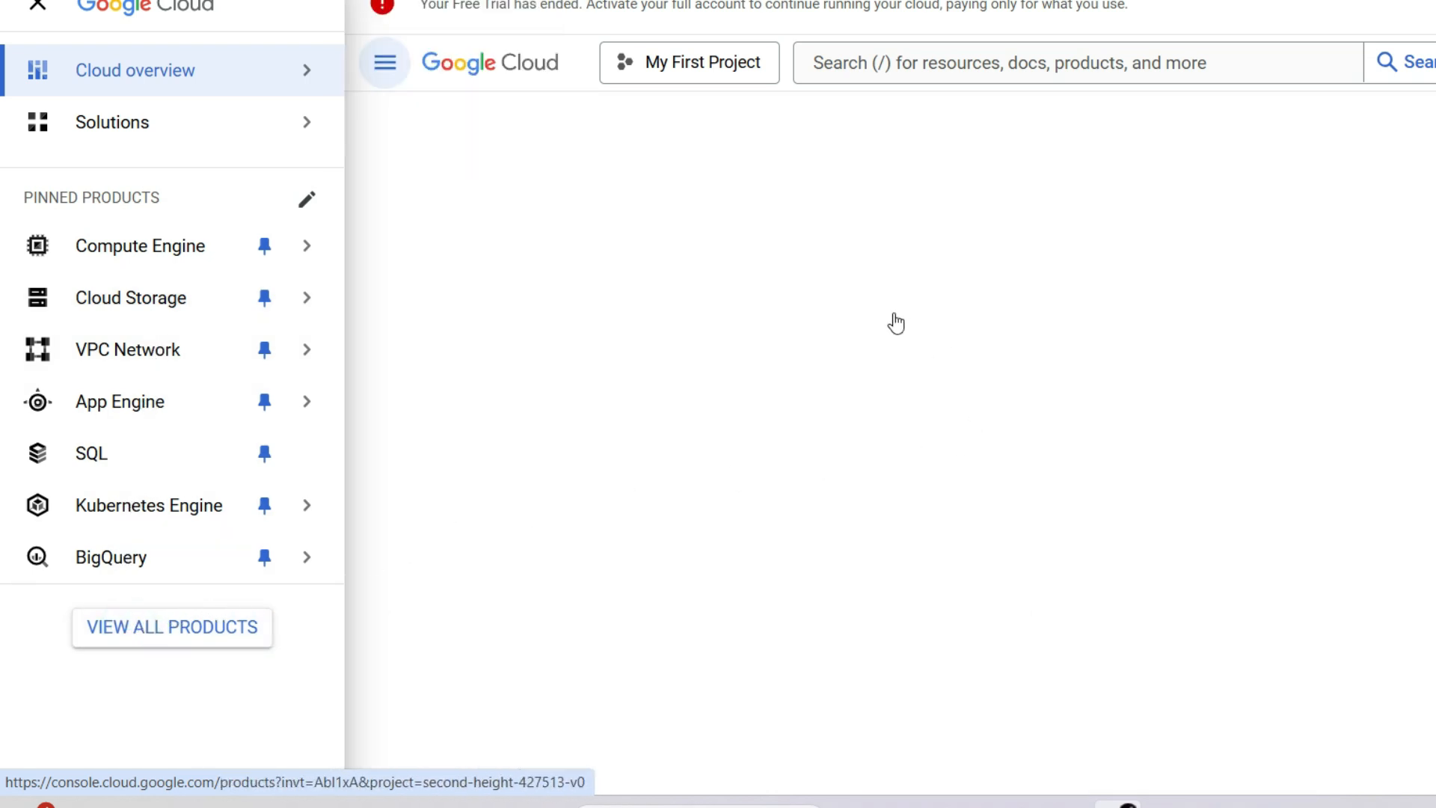
click(112, 122)
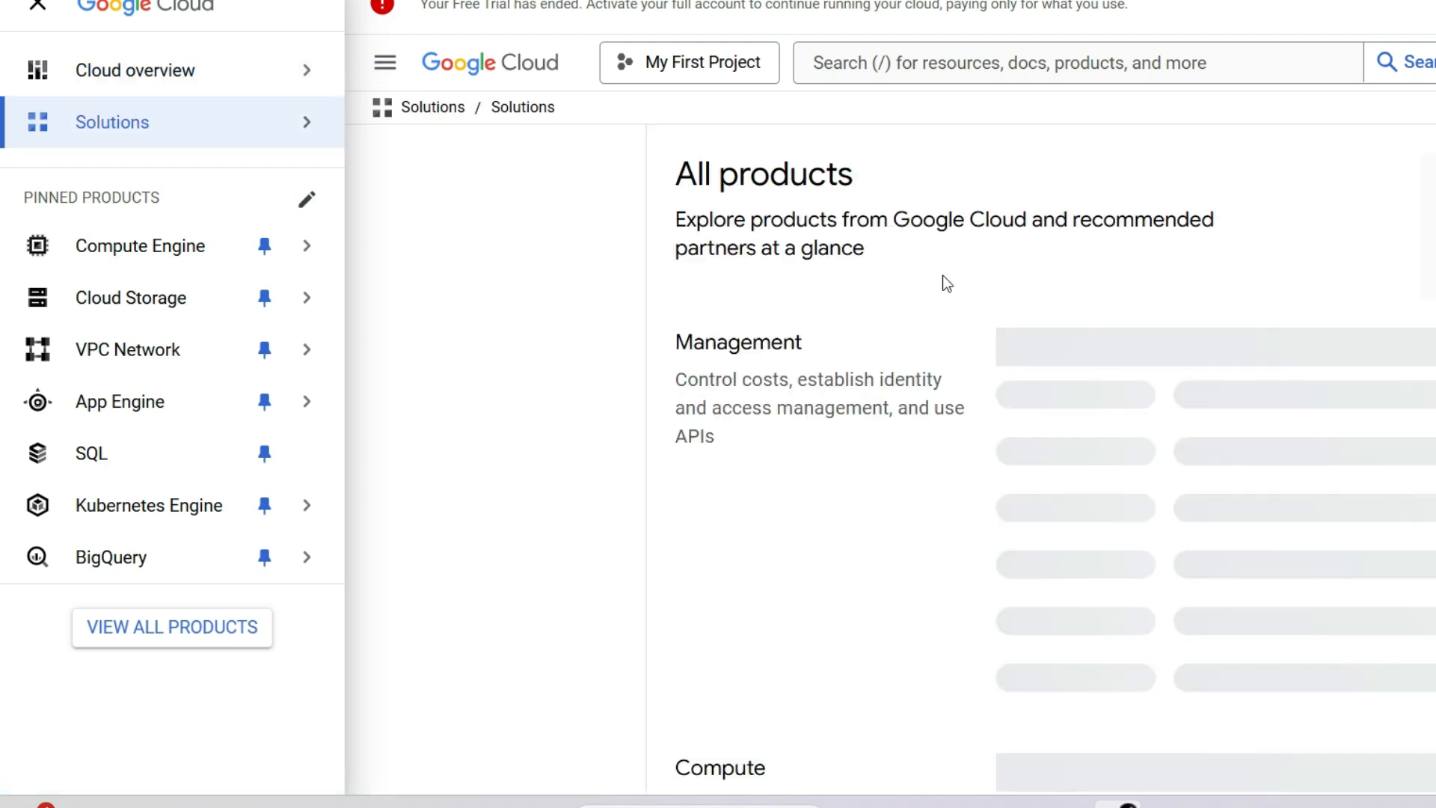
mouse_move(1010, 273)
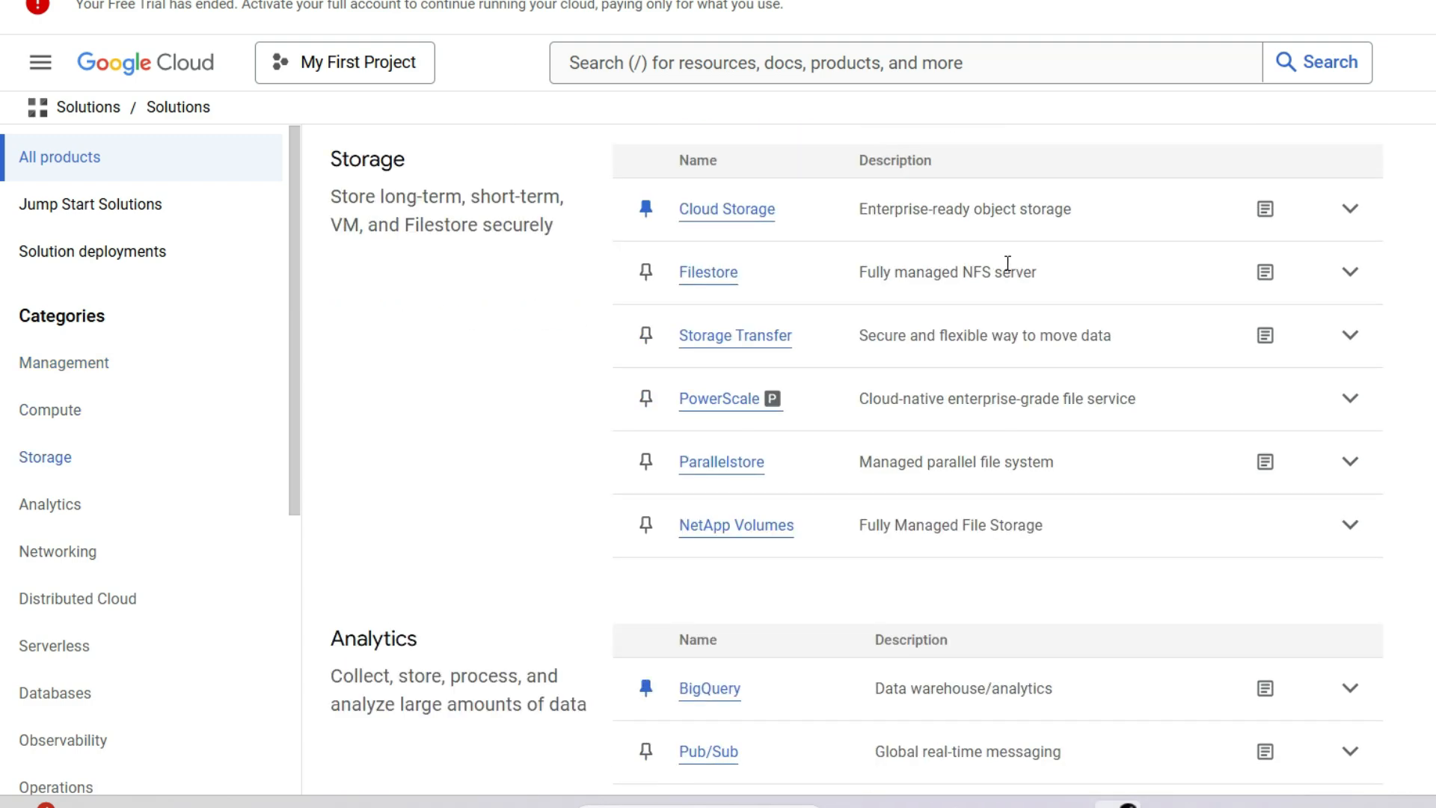
scroll(down, 3)
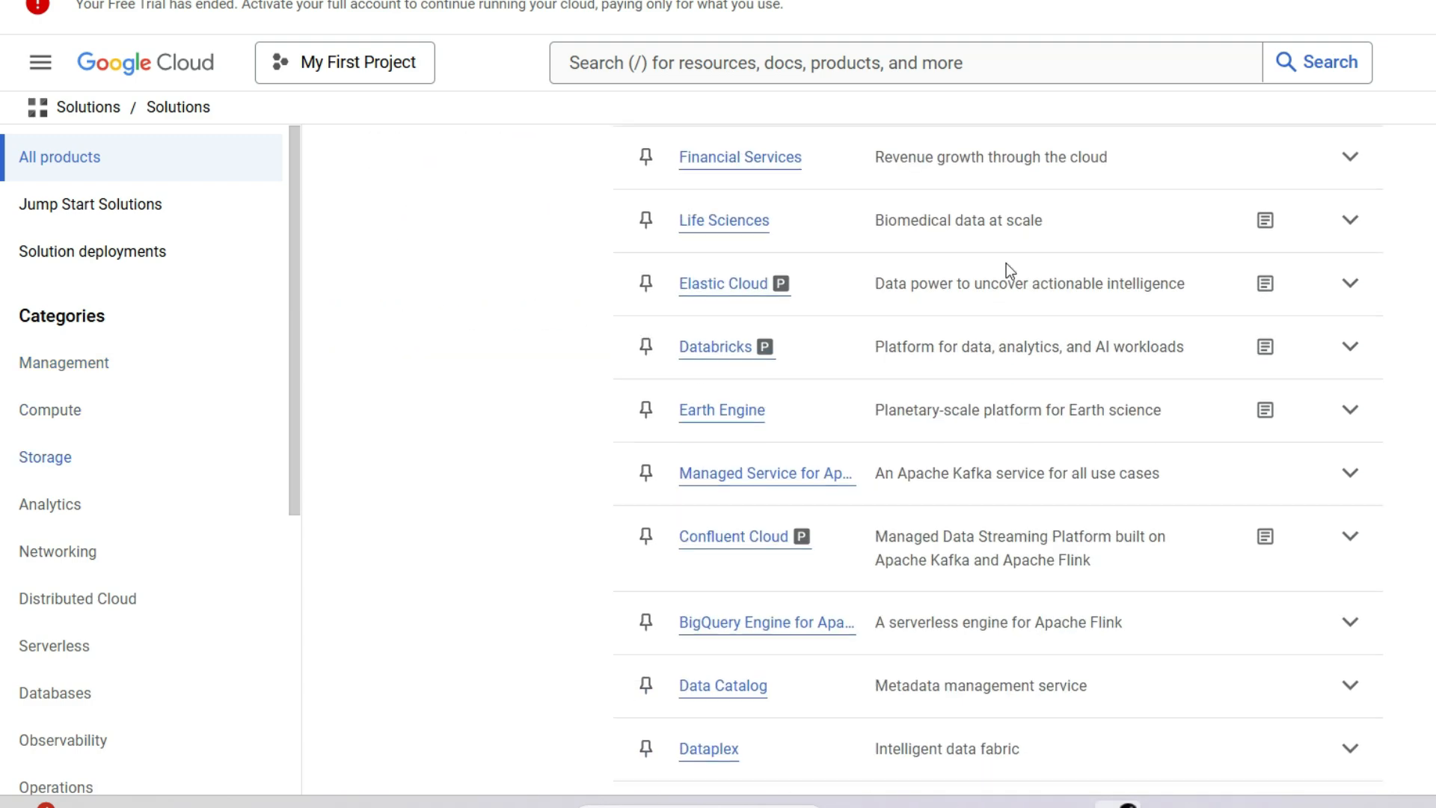
scroll(down, 3)
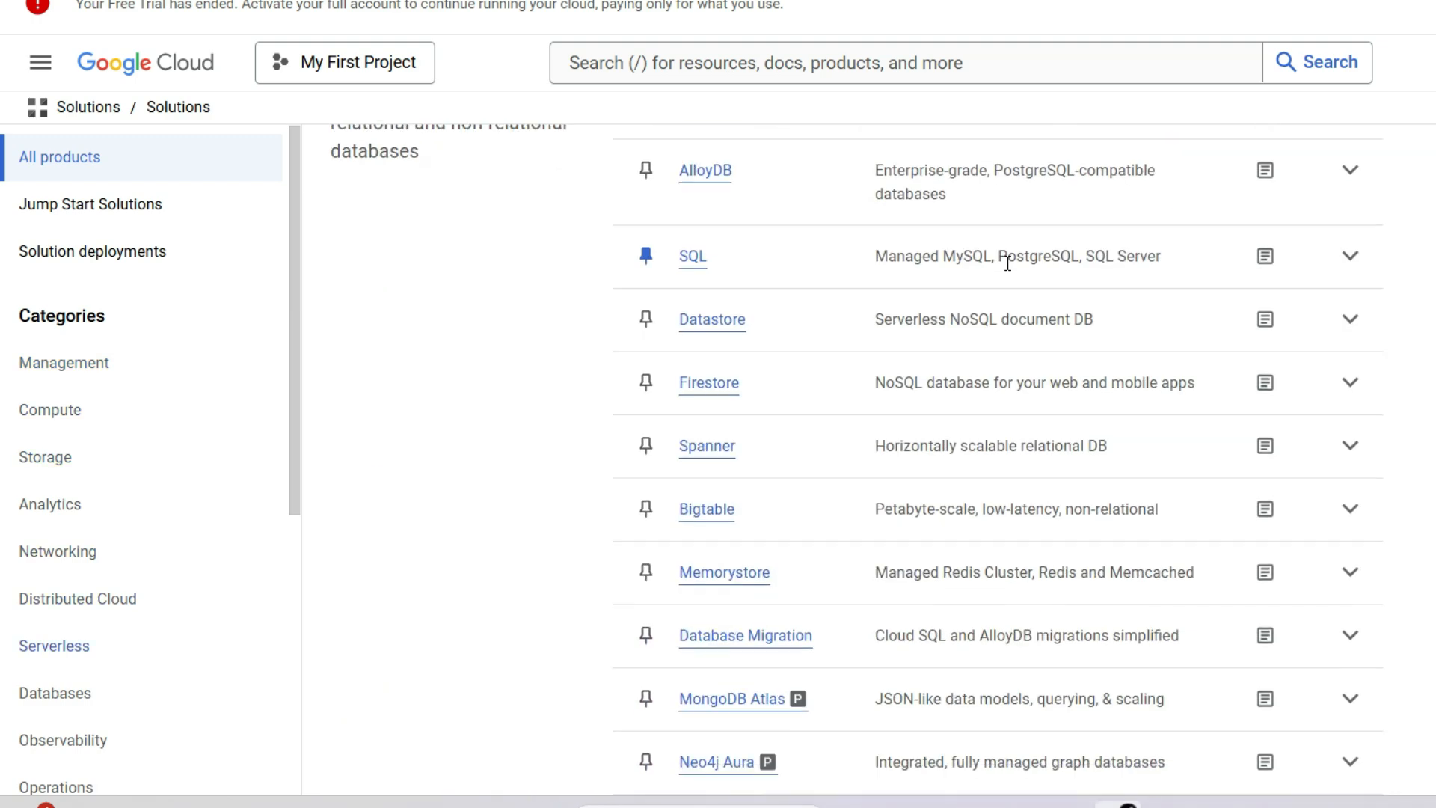